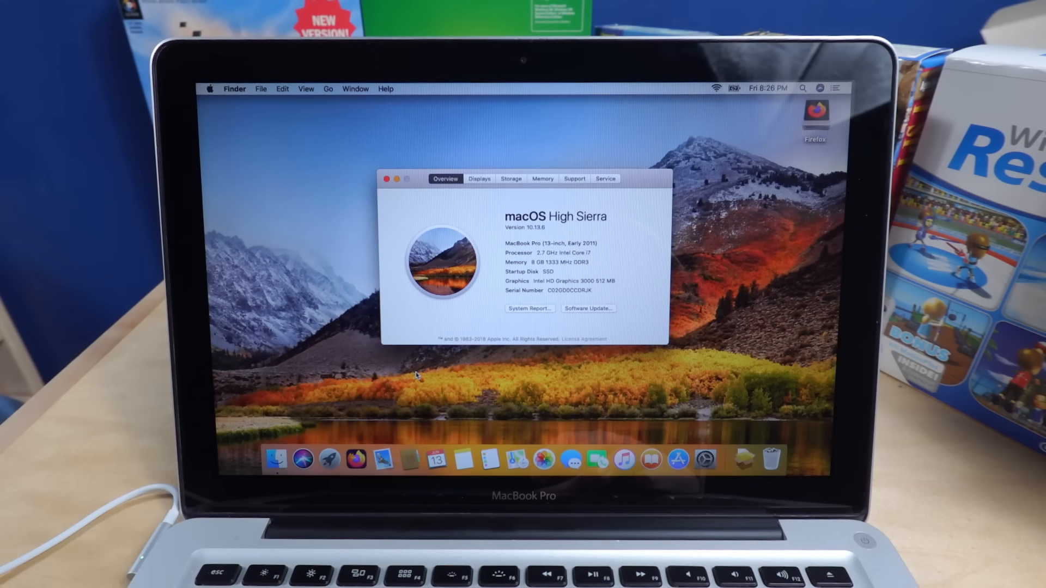
- Launch OpenCore Legacy Patcher 2.4.0 to its main menu
click(385, 179)
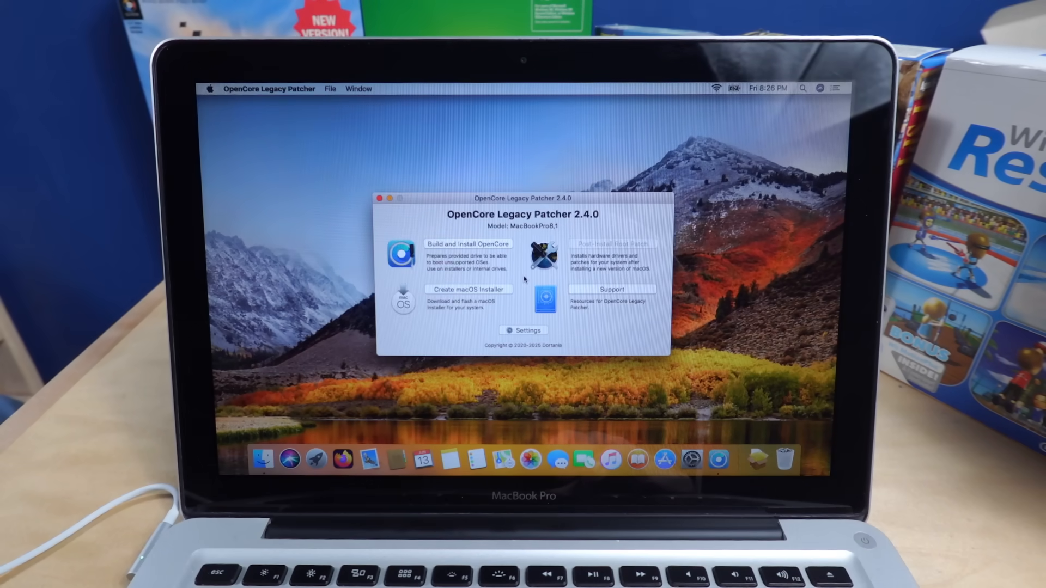
mouse_move(542, 328)
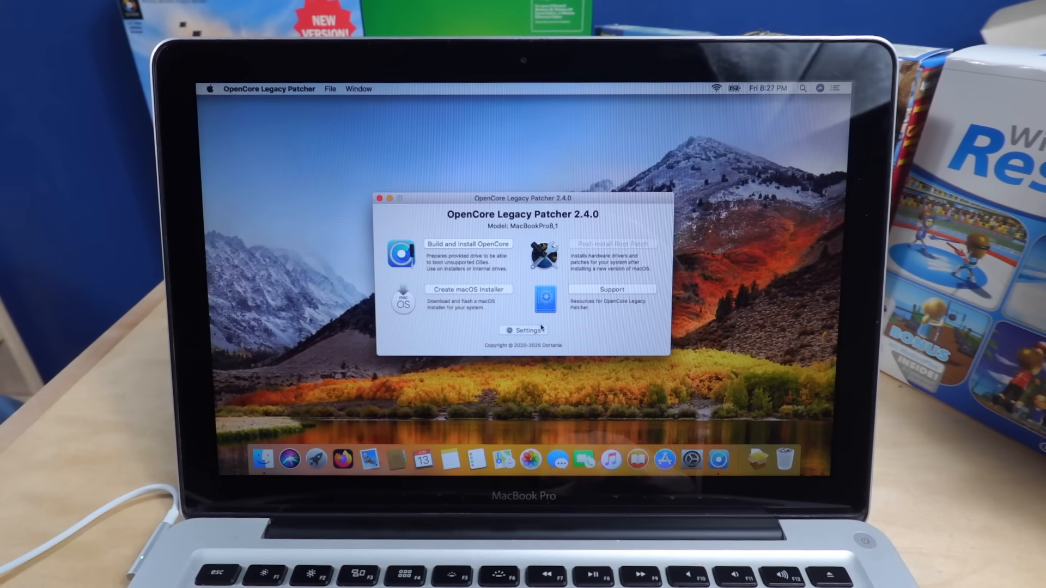
mouse_move(566, 369)
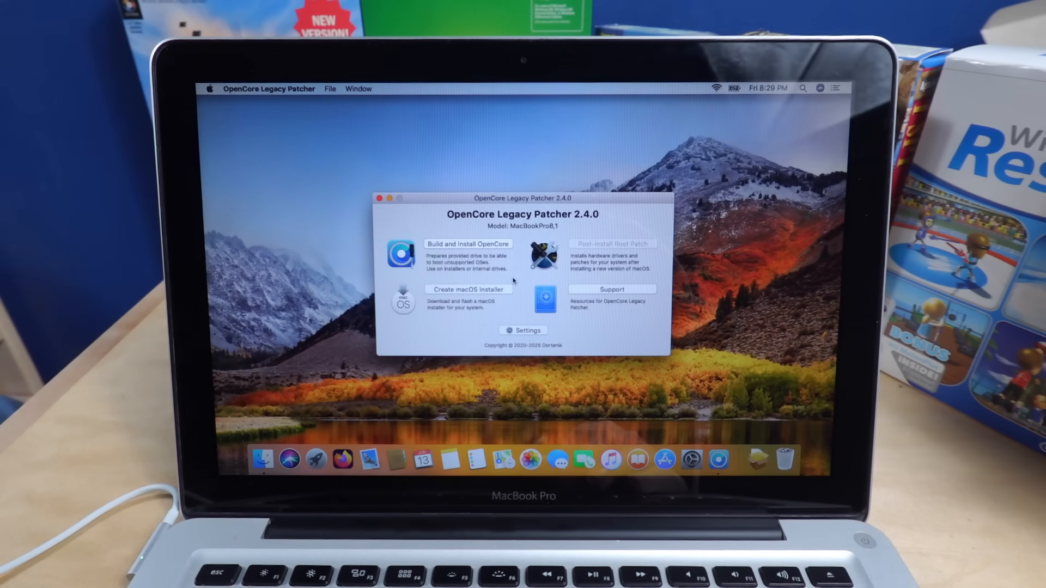
- Start Create macOS Installer from an existing installer and install InstallAssistant.pkg to the SSD
click(468, 289)
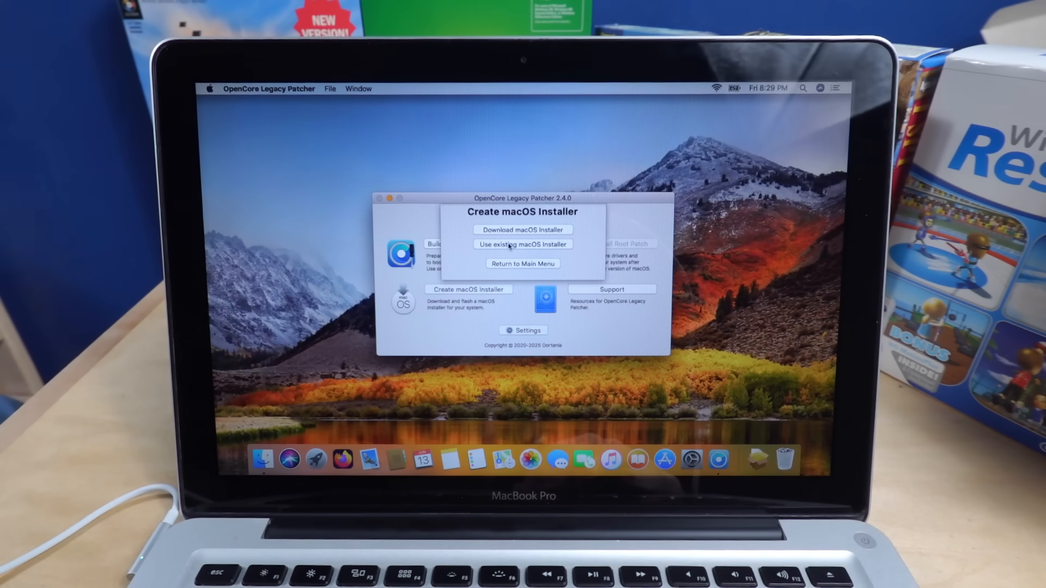
click(522, 244)
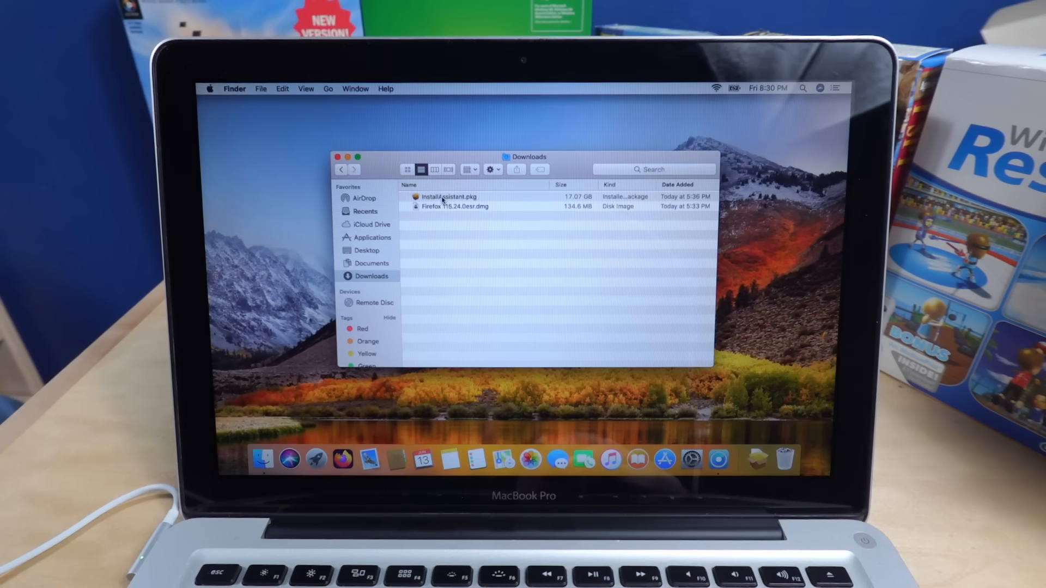
double_click(448, 197)
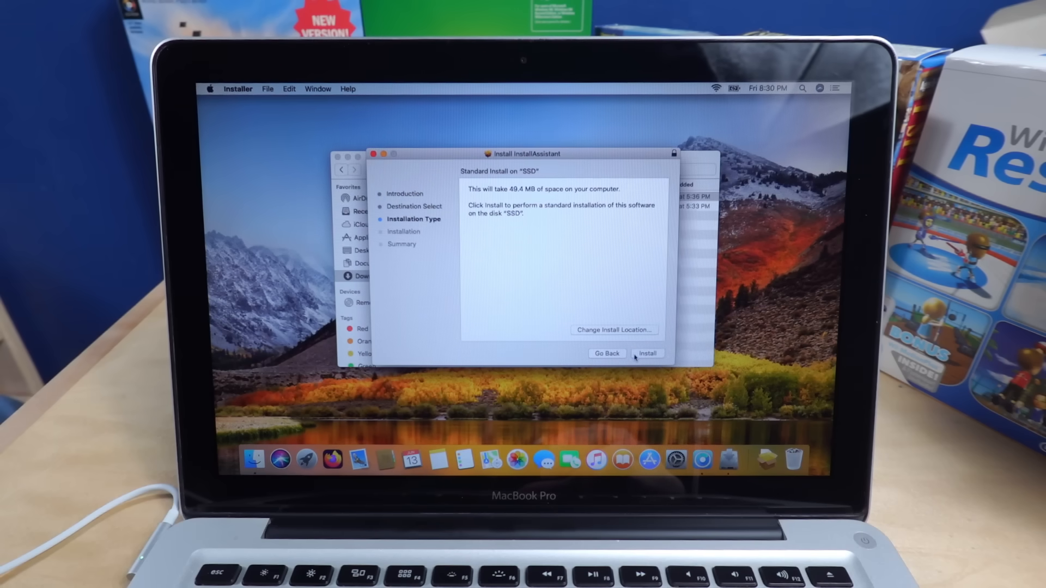
click(646, 353)
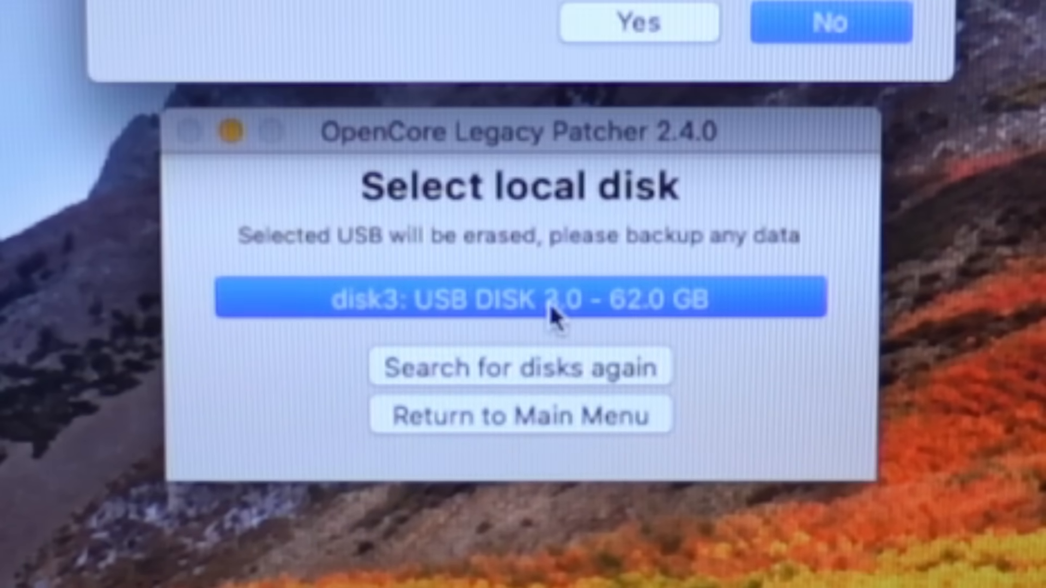
- Select disk3: USB DISK 2.0 - 62.0 GB as the installer target and confirm
click(519, 298)
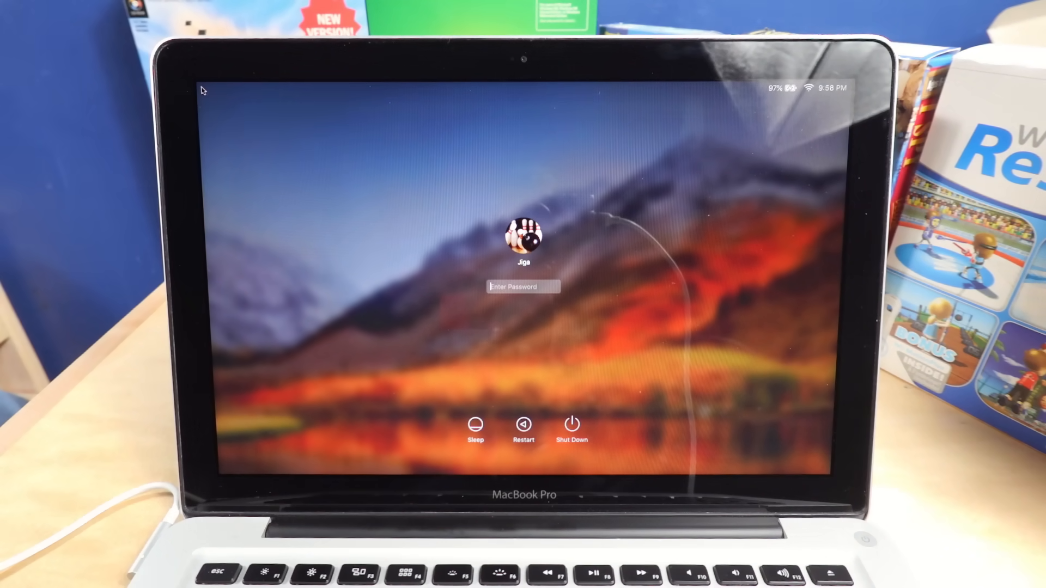
- Restart the Mac from the login screen
click(524, 424)
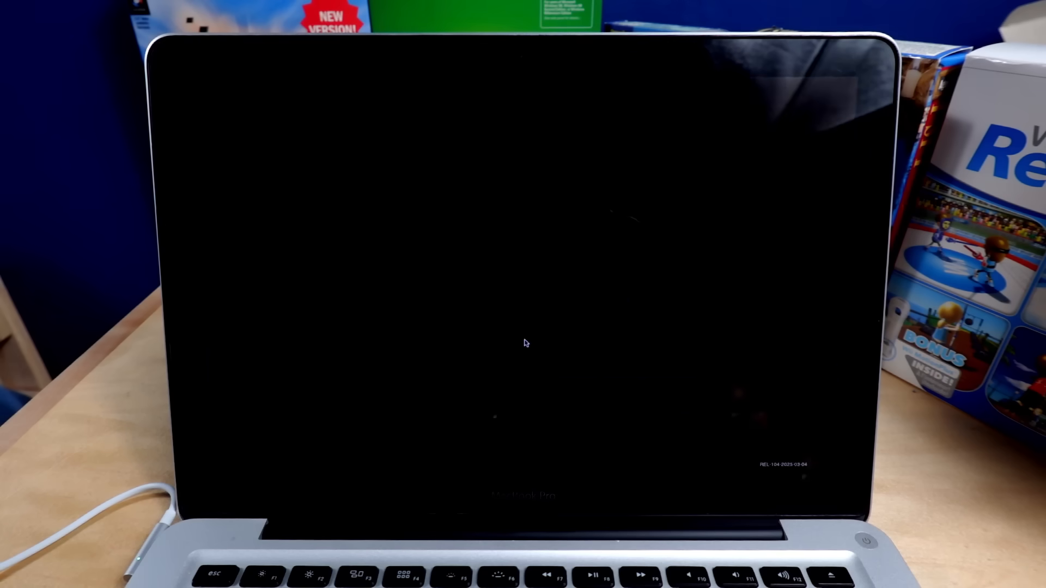
- Install macOS Sequoia from Recovery, skip Accessibility and keep the light look through setup
click(863, 541)
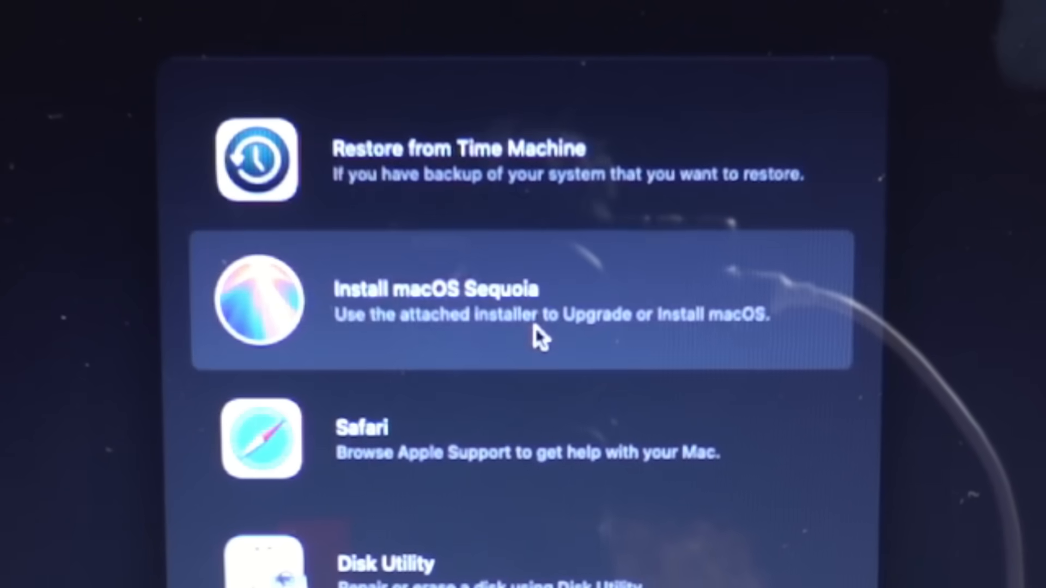
click(540, 301)
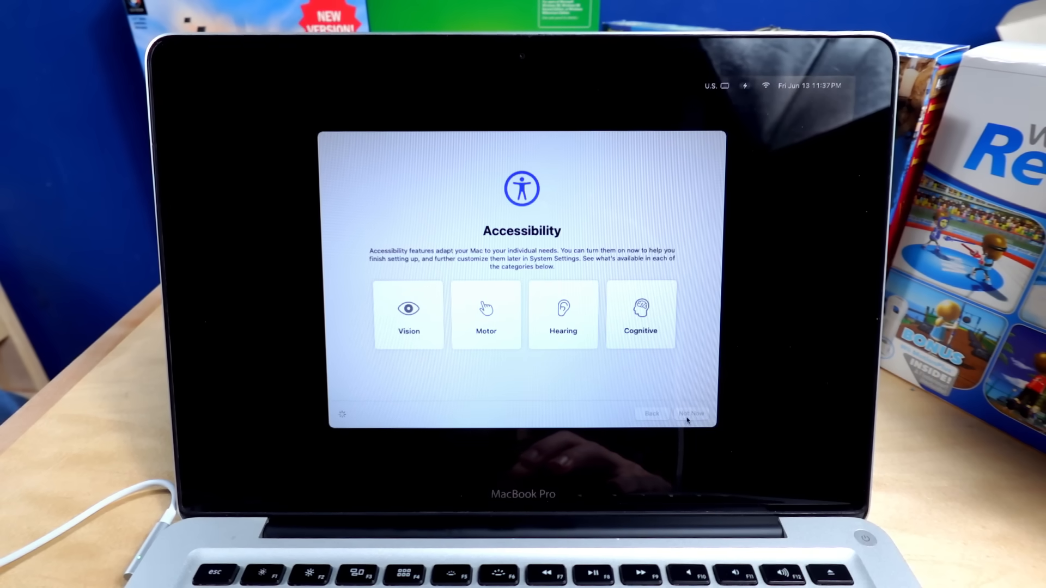
click(691, 414)
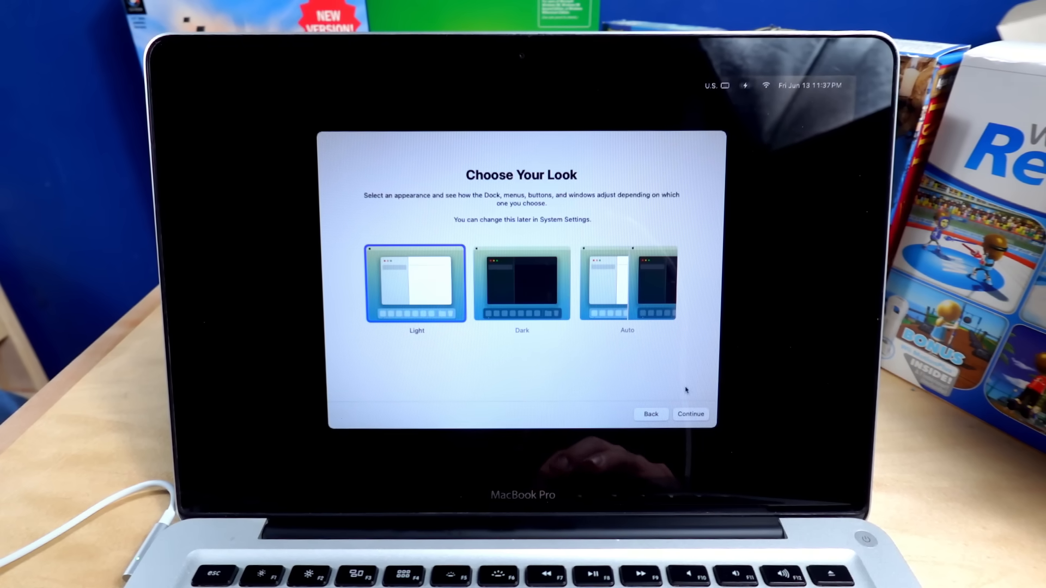
click(691, 414)
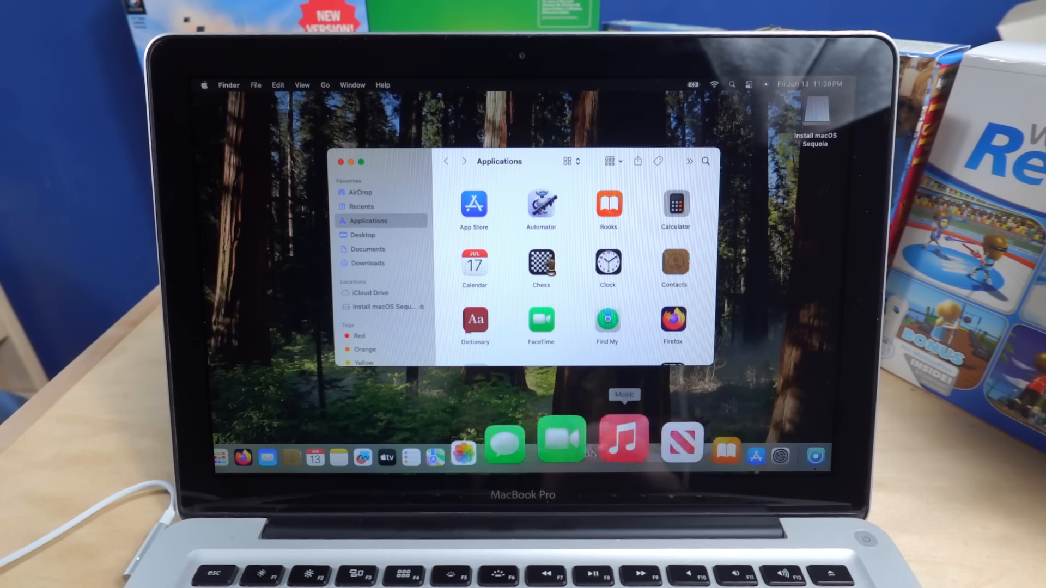
- Launch OpenCore-Patcher.app from the Applications folder
scroll(down, 3)
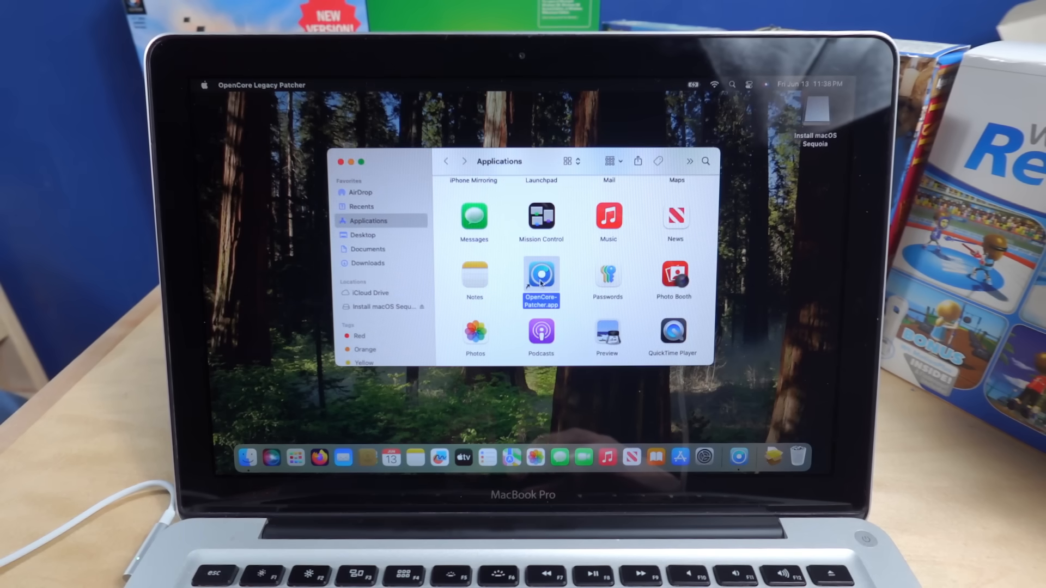
double_click(542, 275)
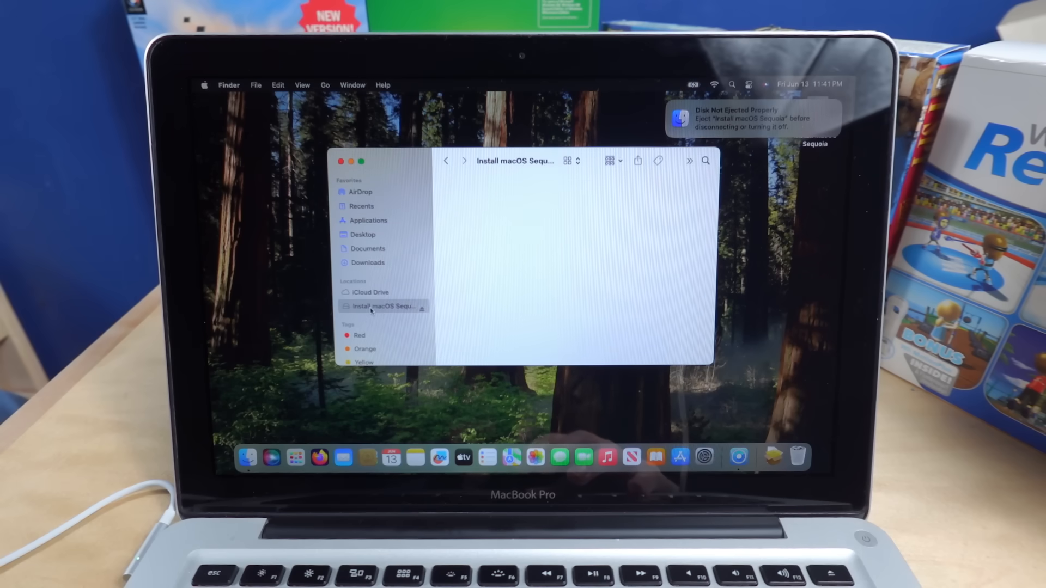
- Erase the Install macOS Sequoia drive, then browse the OPEN and OS volumes and the staff roll folder
click(362, 206)
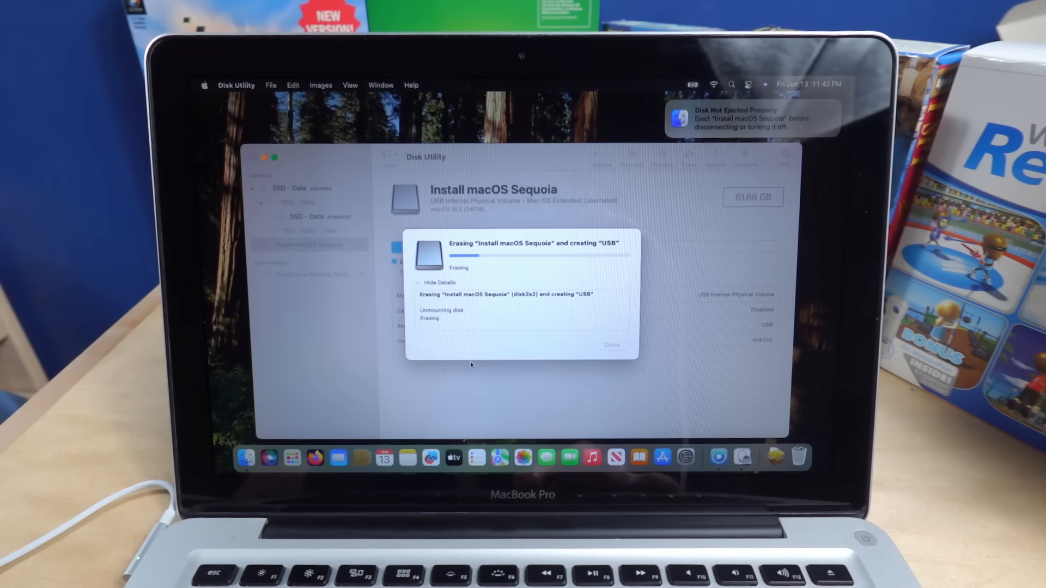
mouse_move(424, 457)
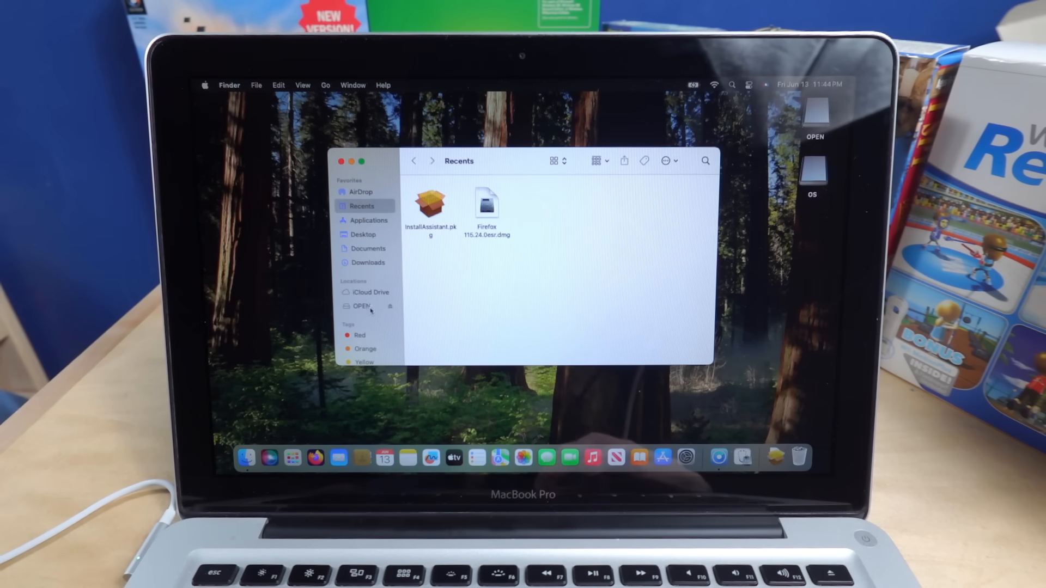
click(360, 306)
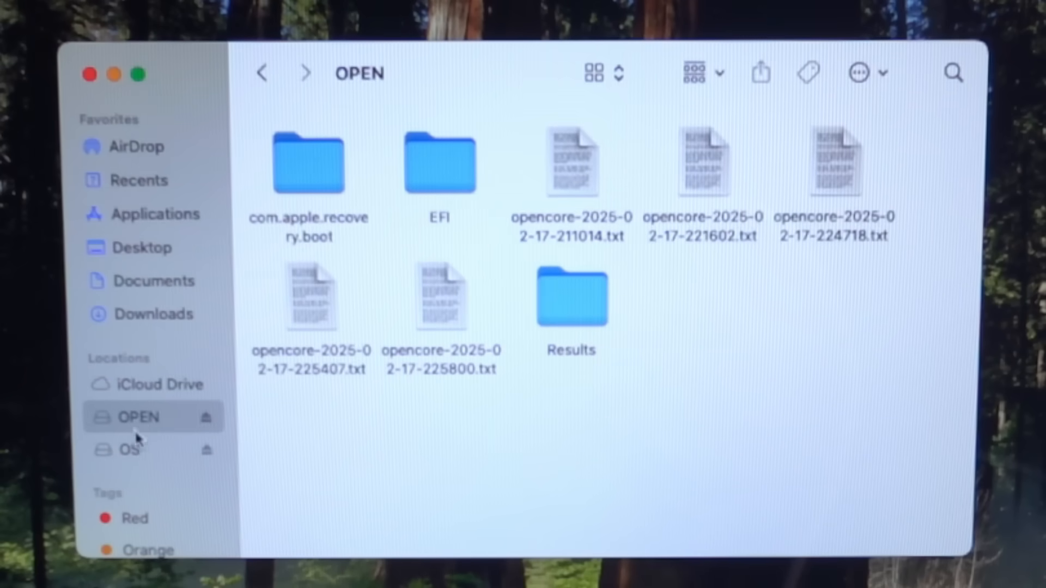
click(138, 449)
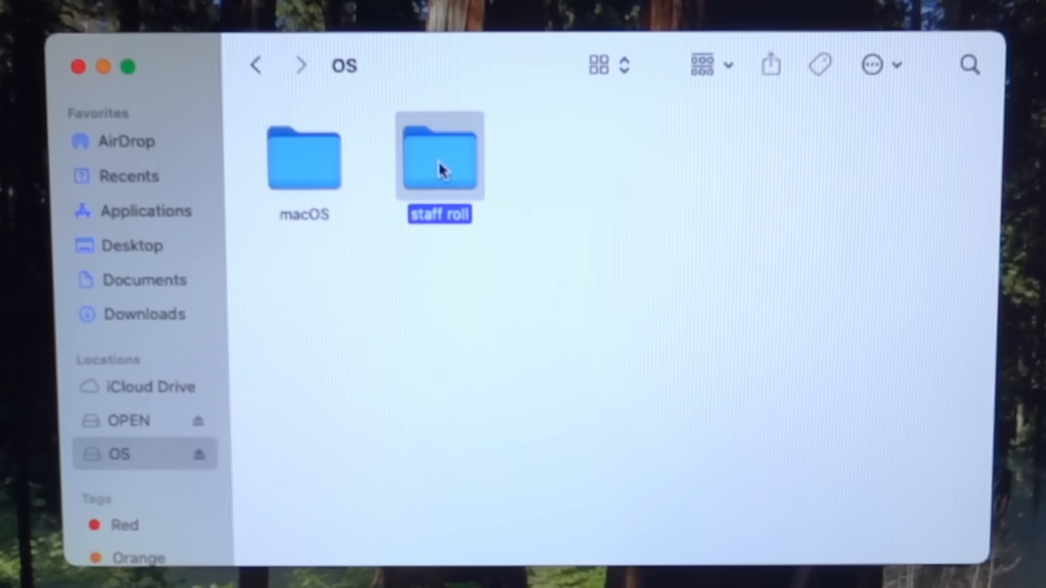
double_click(439, 157)
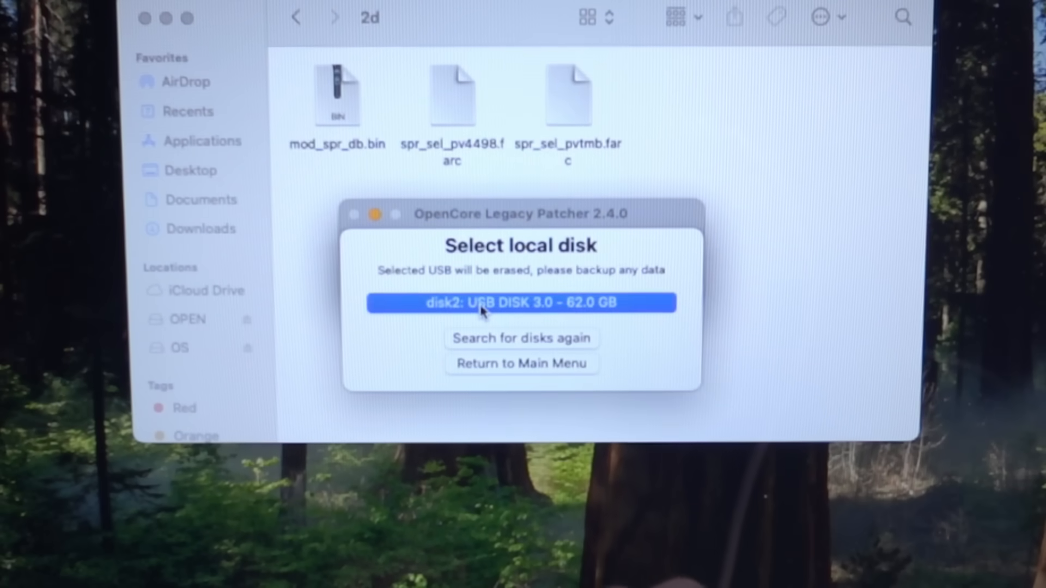
- Choose disk2: USB DISK 3.0 - 62.0 GB as the installer disk to erase
click(521, 302)
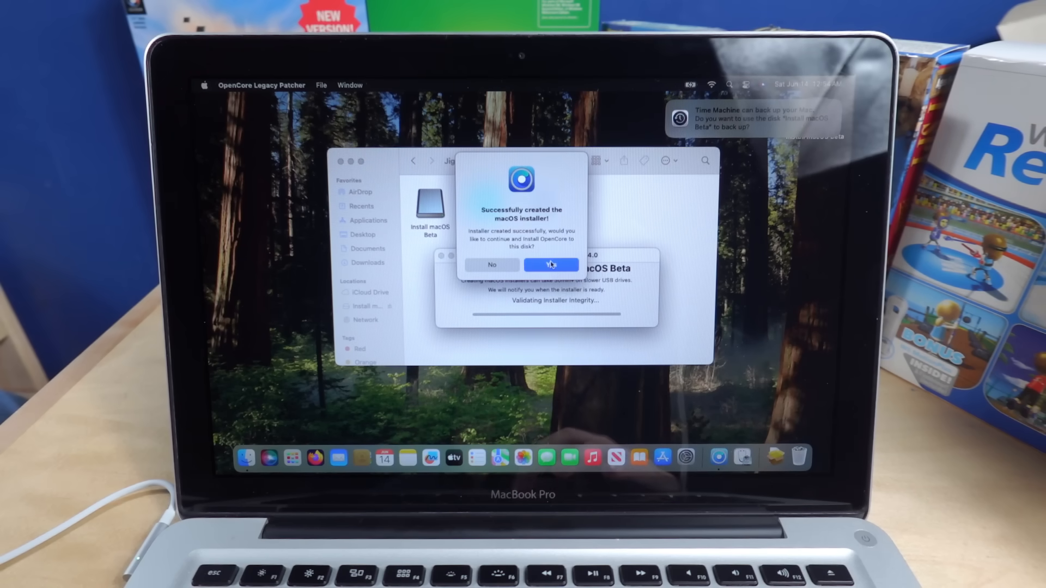
- Answer Yes to install OpenCore onto the new installer disk
click(552, 264)
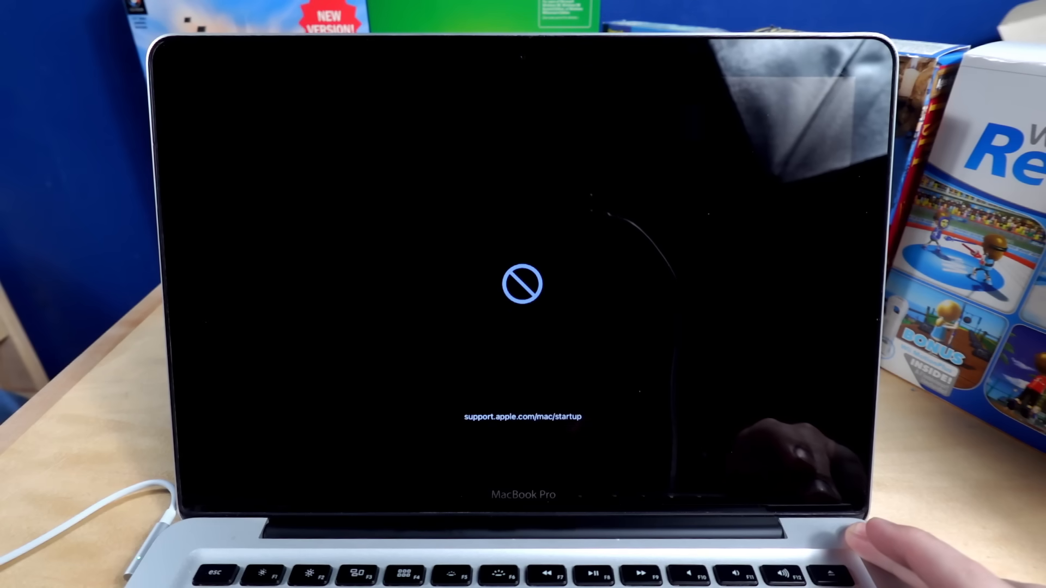
- Power-cycle the Mac stuck at the startup error and attempt login at the login screen
click(848, 527)
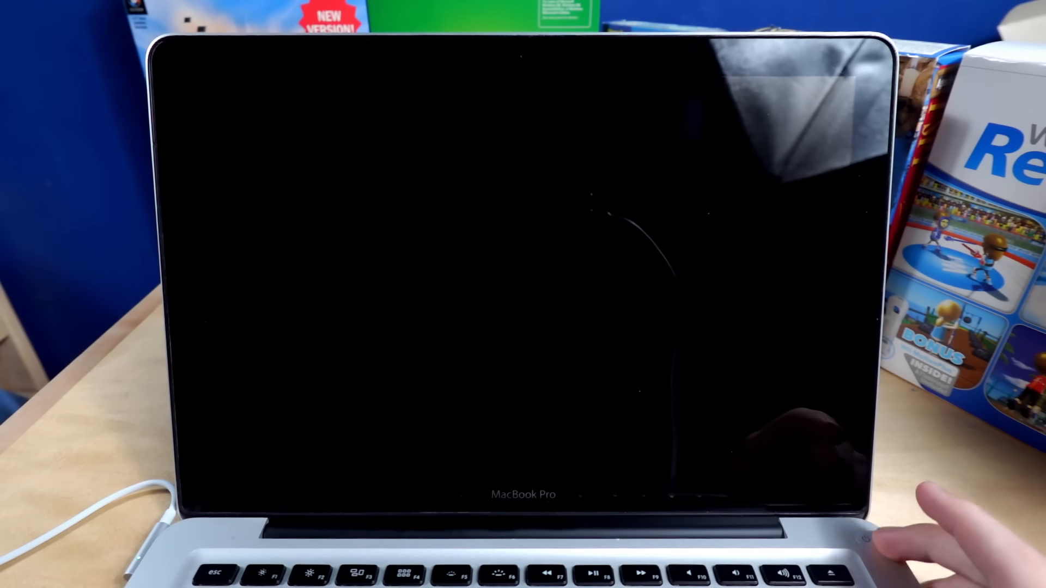
click(861, 521)
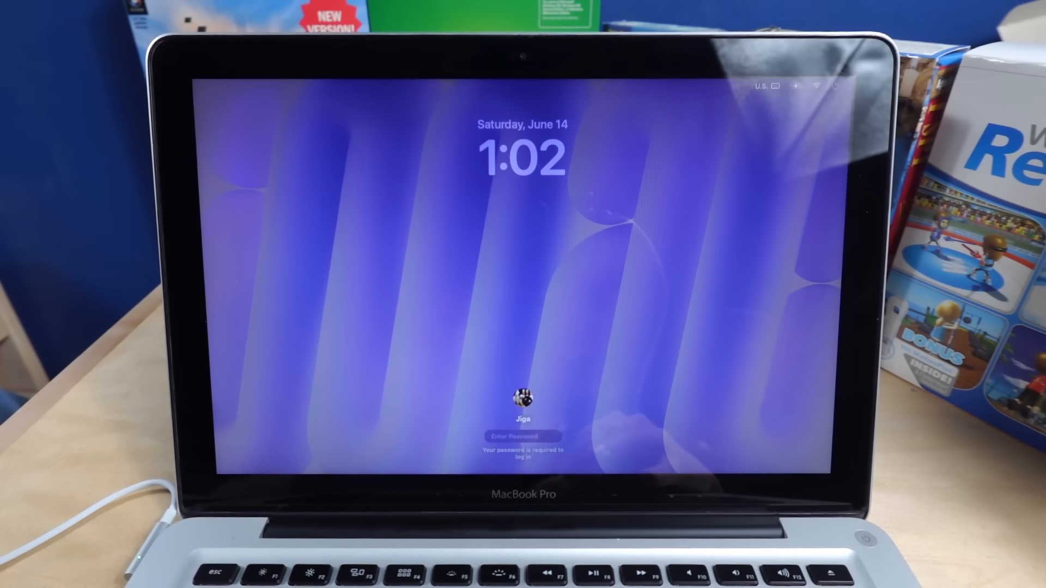
click(835, 86)
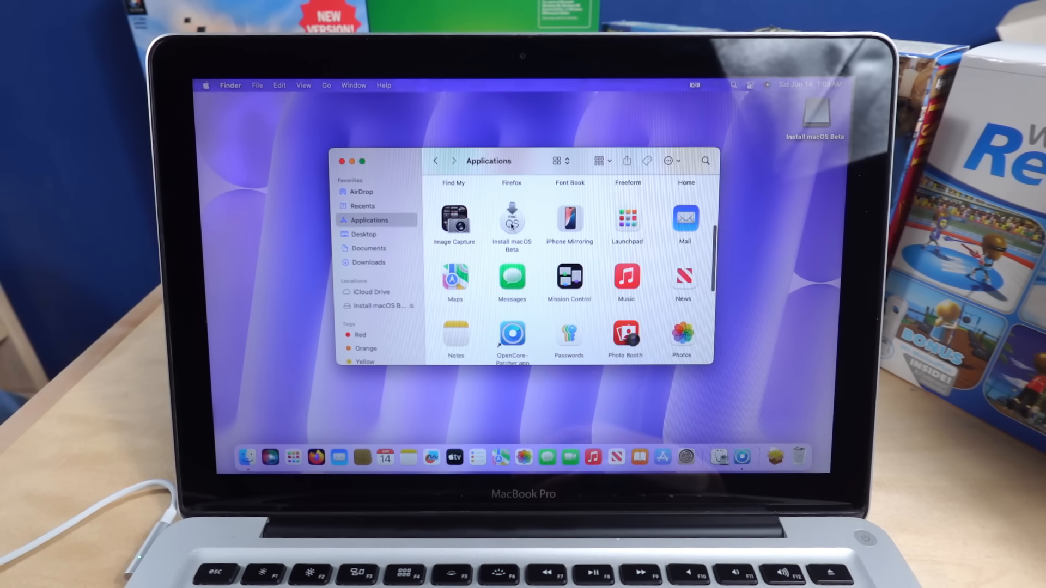
double_click(512, 337)
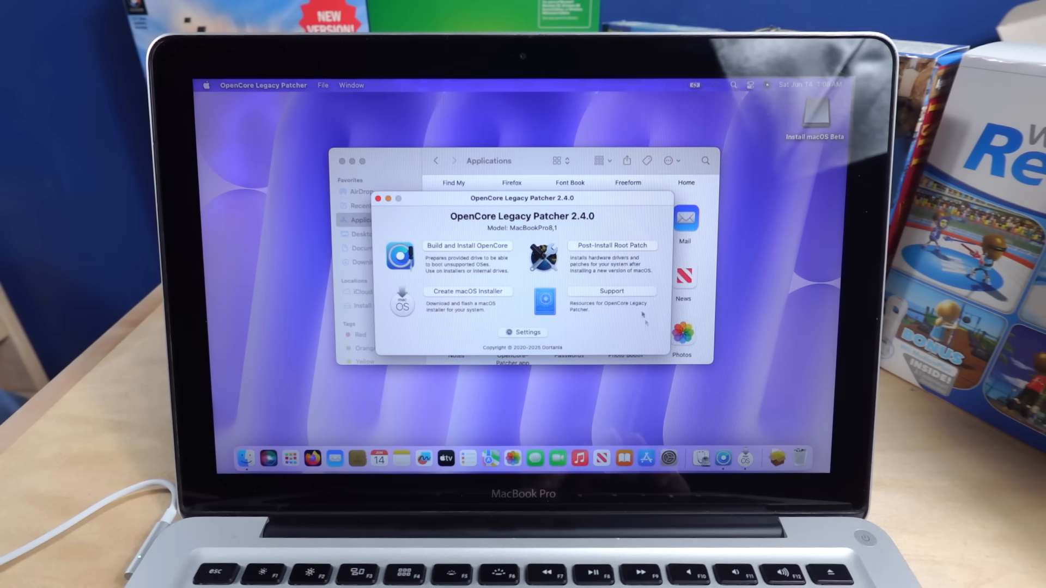
mouse_move(601, 260)
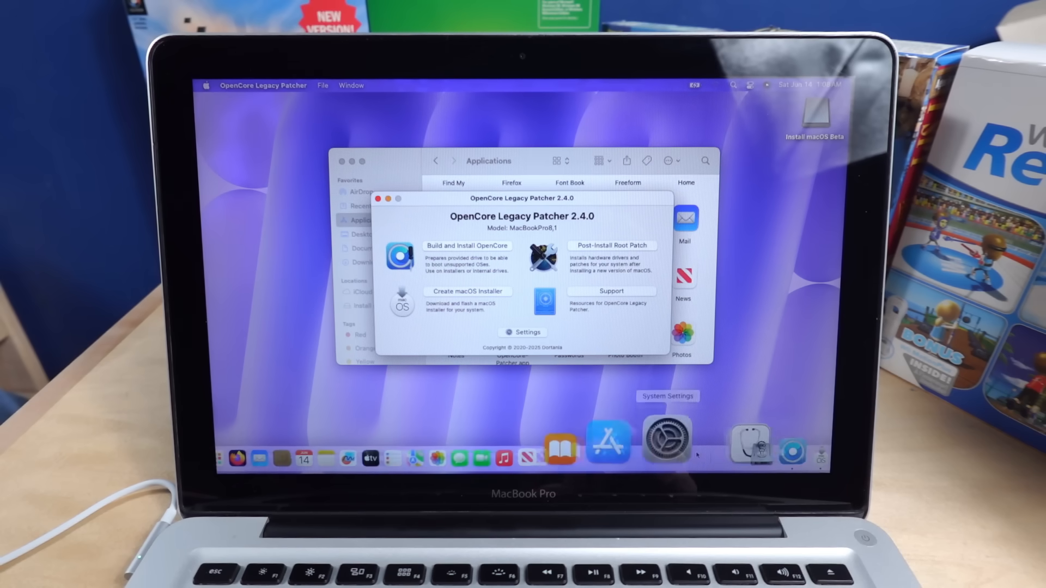
click(610, 245)
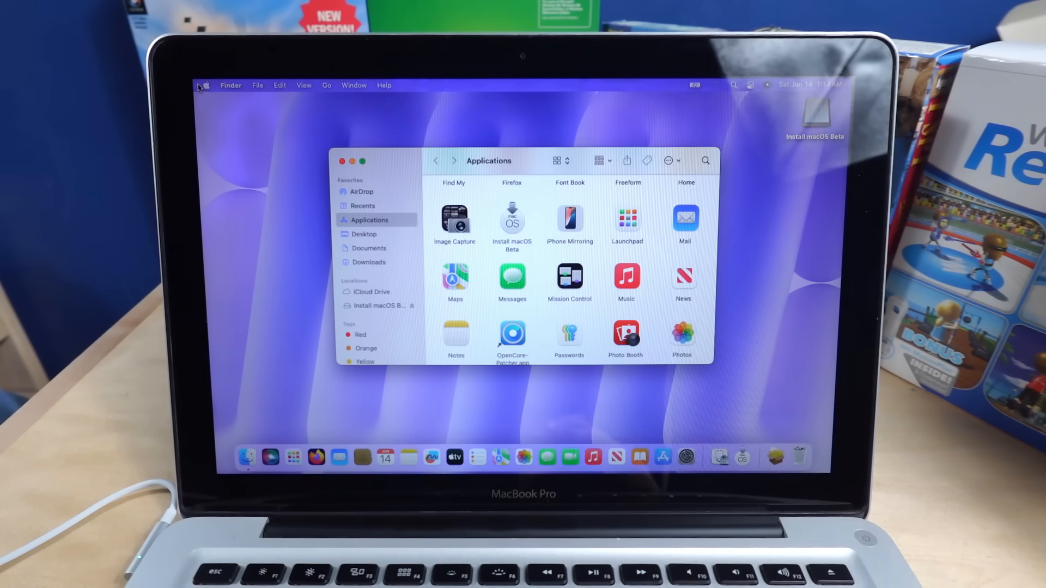
- Launch the Install macOS Beta app and continue into the installation setup
click(513, 221)
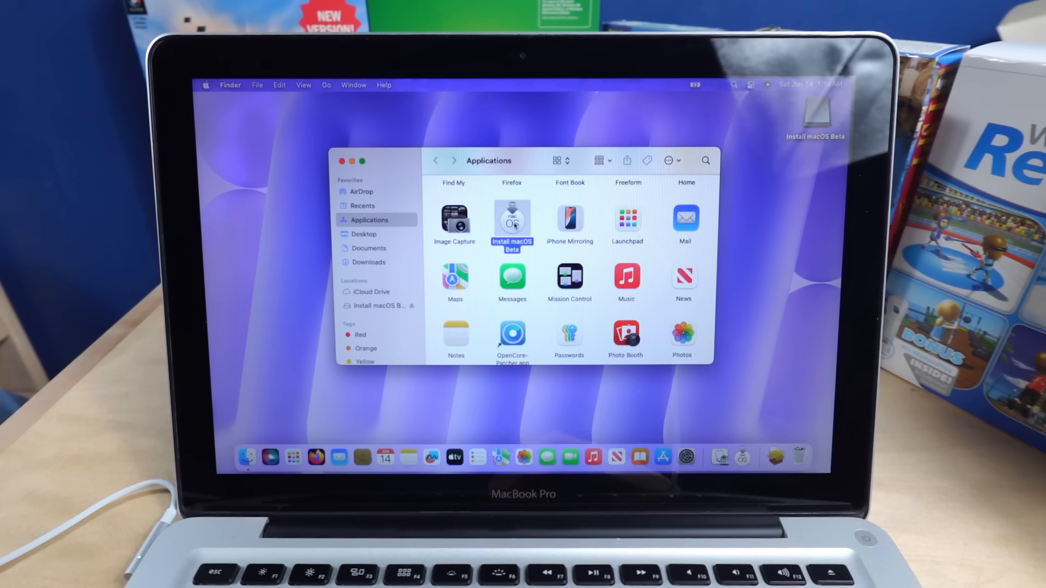
double_click(512, 218)
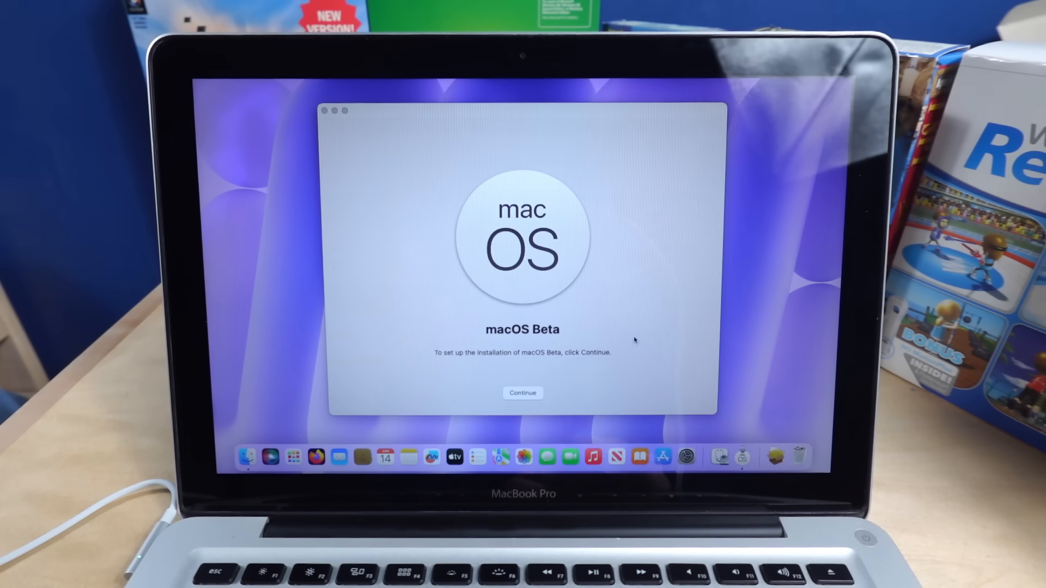
click(524, 393)
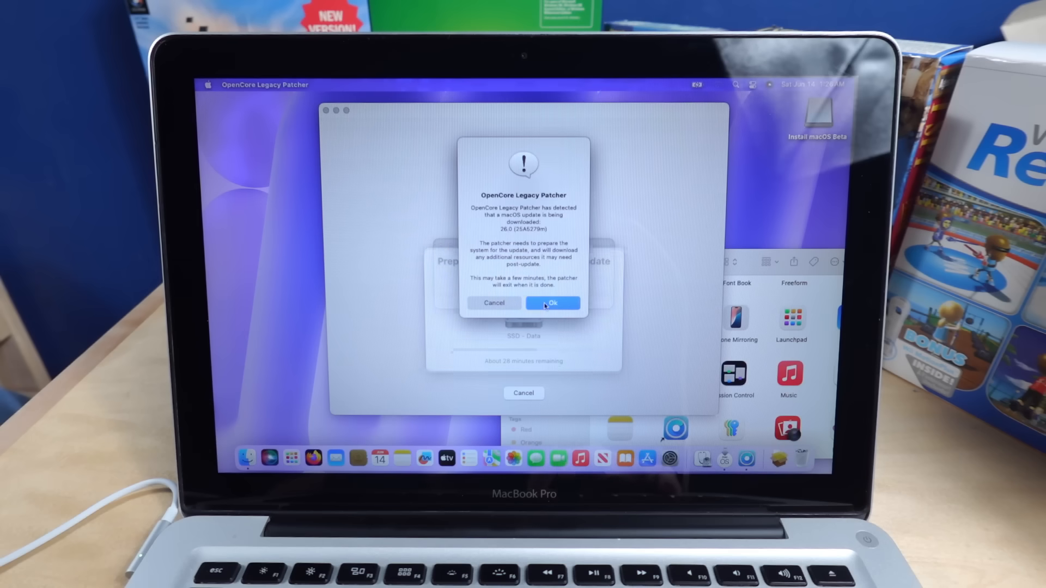
- Accept the patcher's update-preparation alert and restart the Mac to install the beta
click(552, 303)
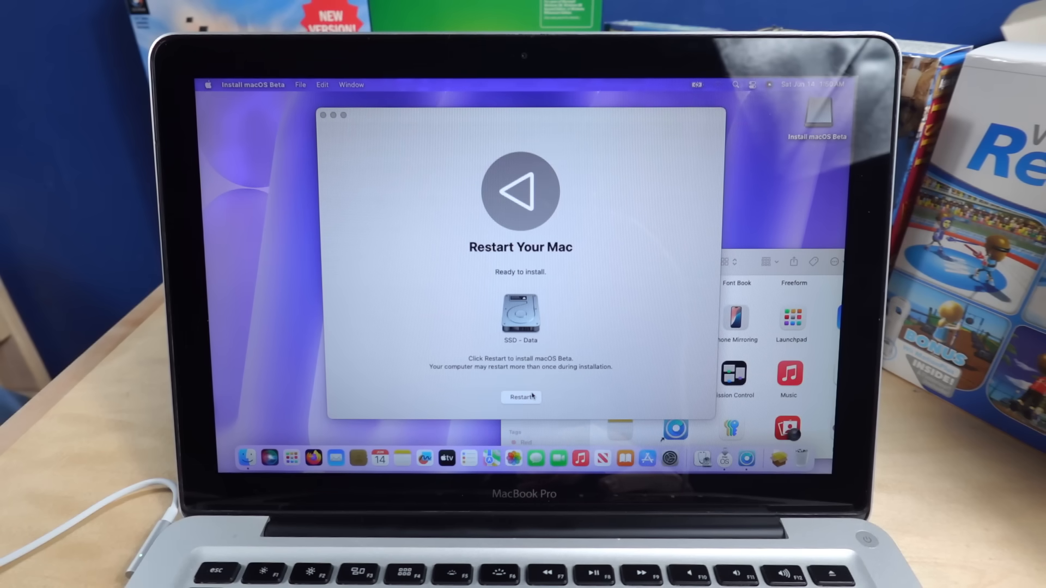
click(521, 397)
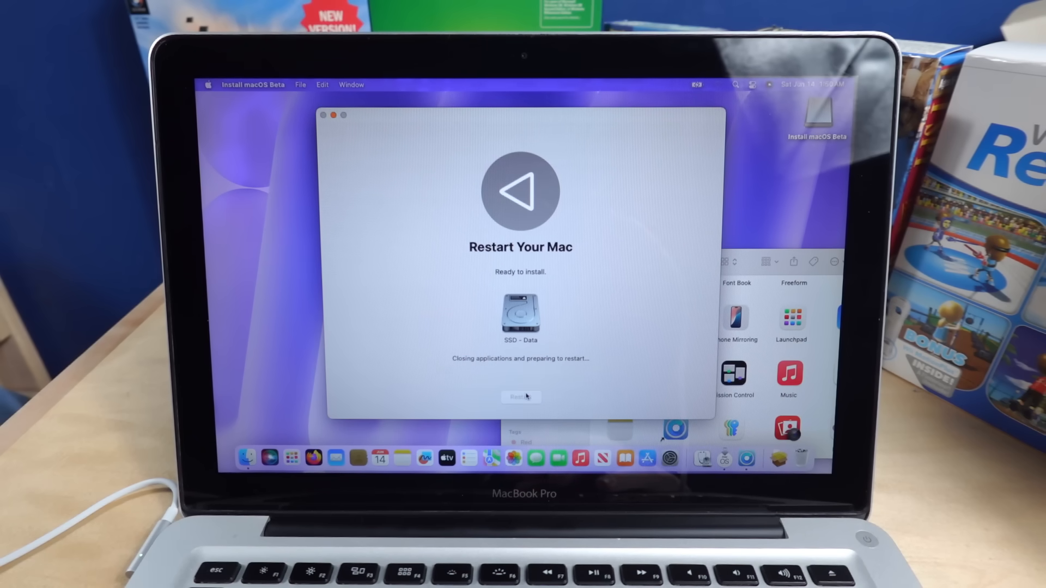
click(521, 397)
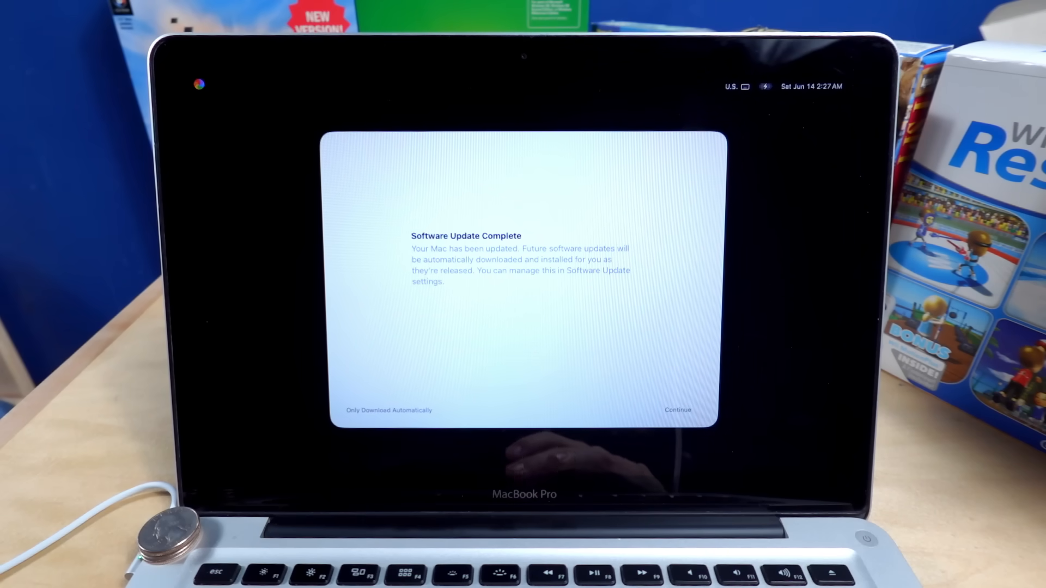
- Dismiss the Software Update Complete notice with Continue
click(677, 410)
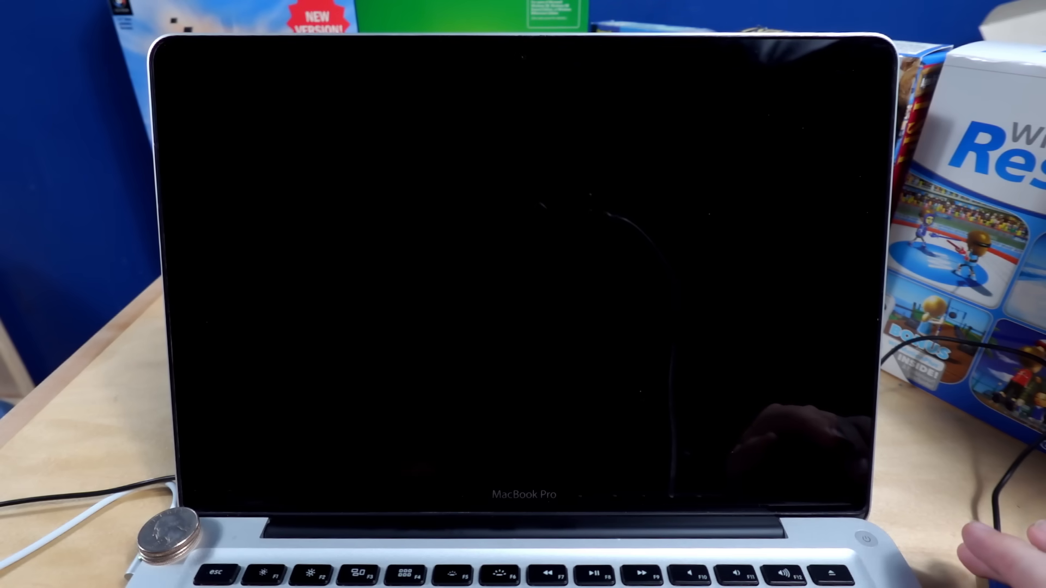
- Boot from SSD - Data in the OpenCore picker and select the login password field
click(863, 541)
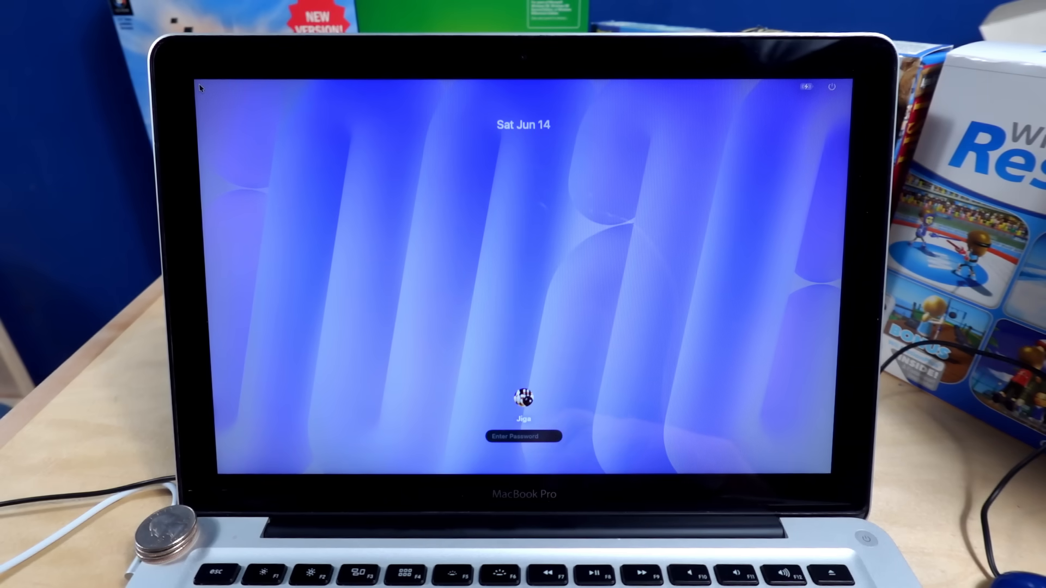
click(523, 436)
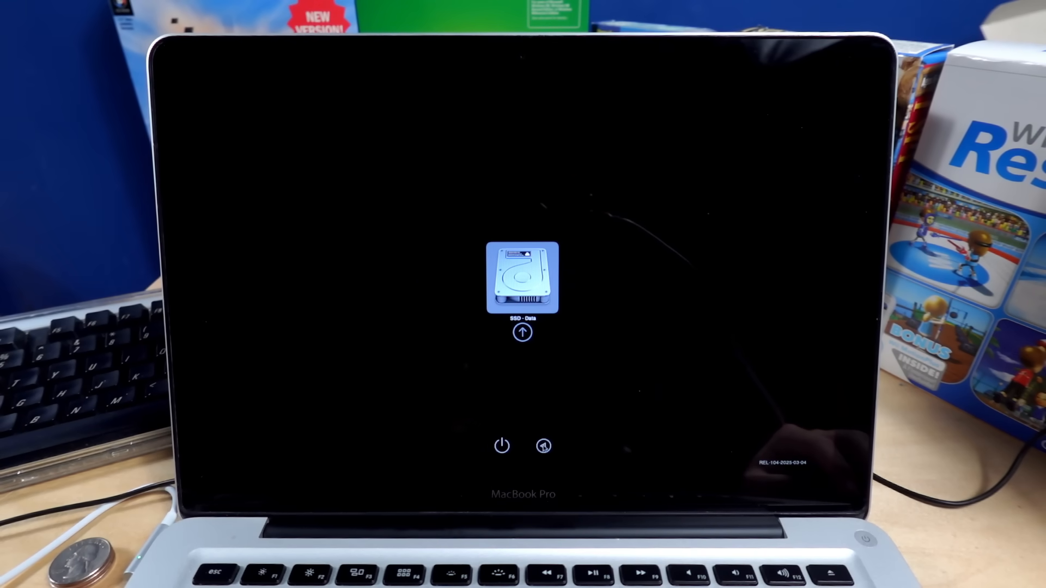
click(522, 280)
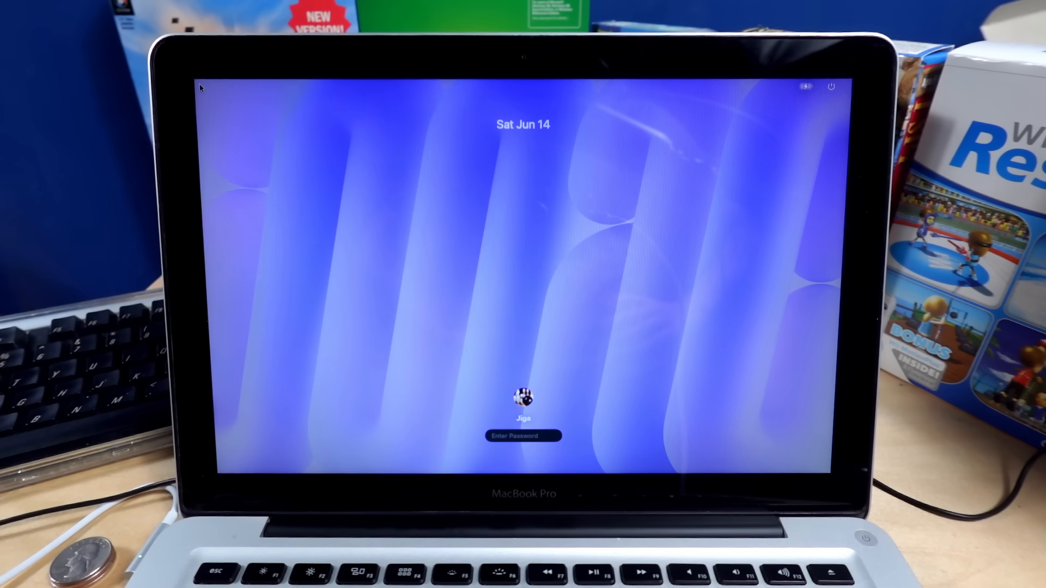
click(522, 436)
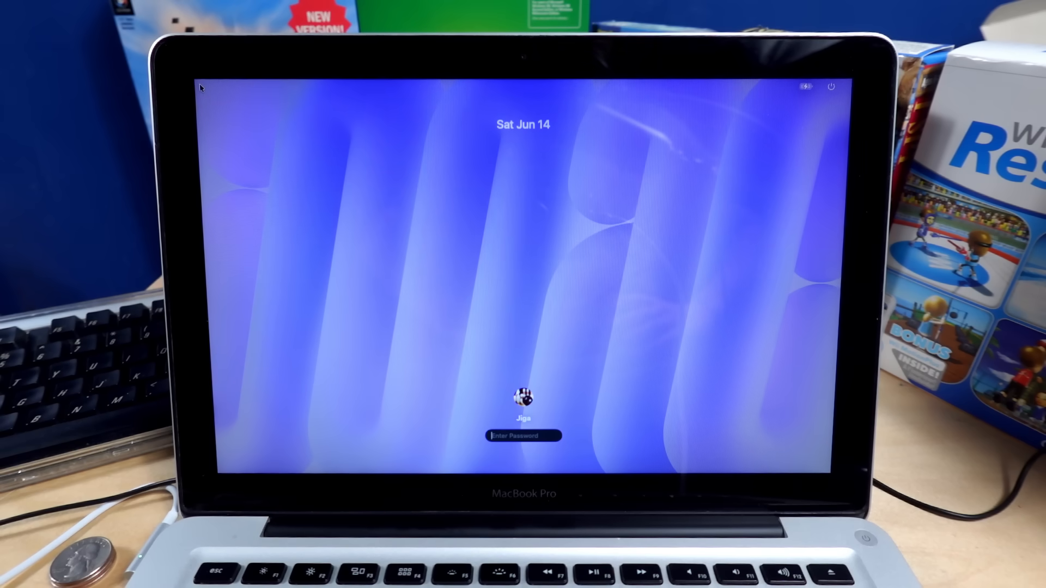